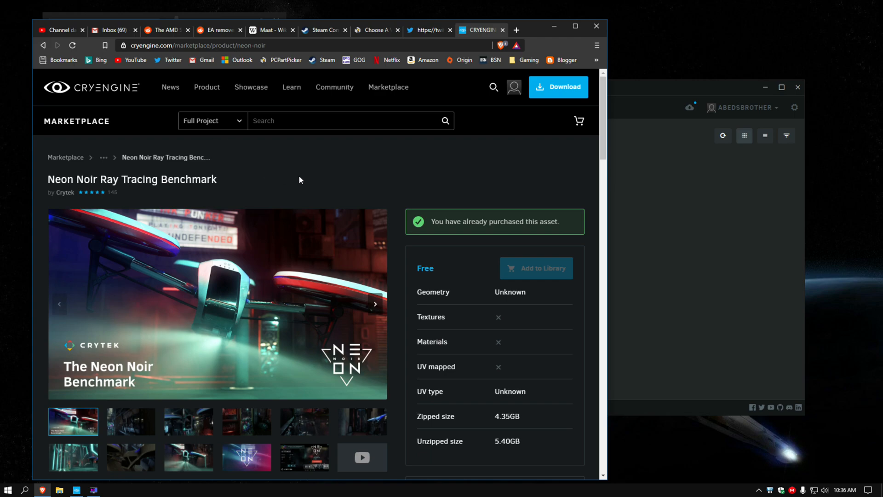
{"action": "mouse_move", "coordinate": [426, 180]}
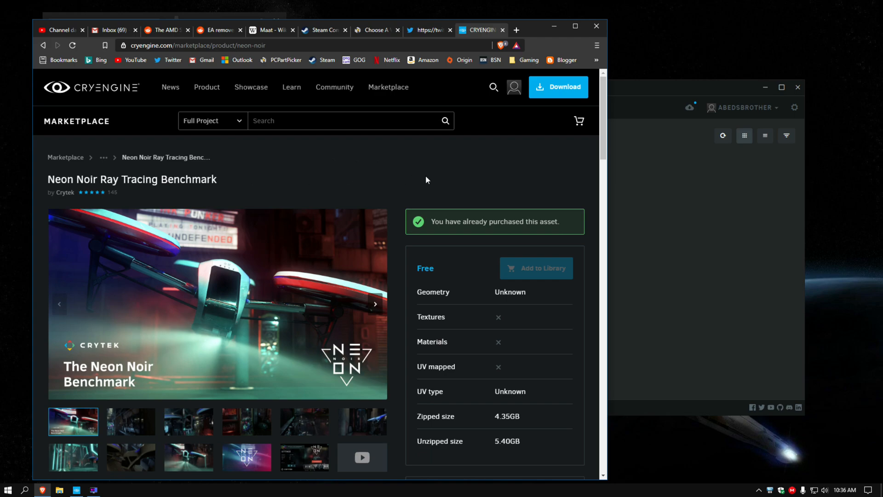
{"action": "mouse_move", "coordinate": [392, 195]}
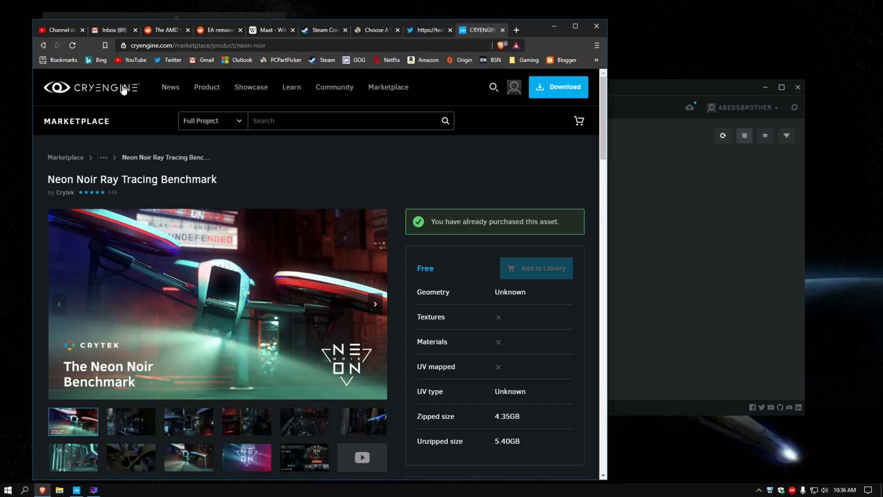
{"action": "mouse_move", "coordinate": [111, 110]}
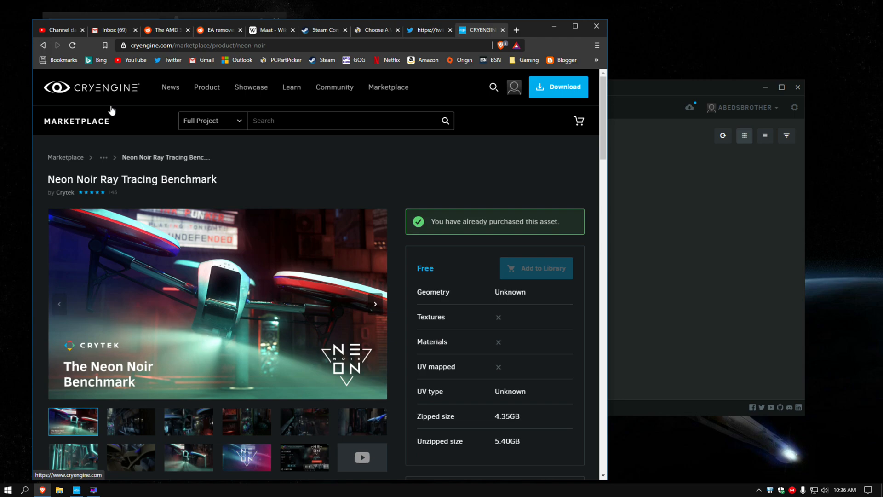
{"action": "mouse_move", "coordinate": [97, 167]}
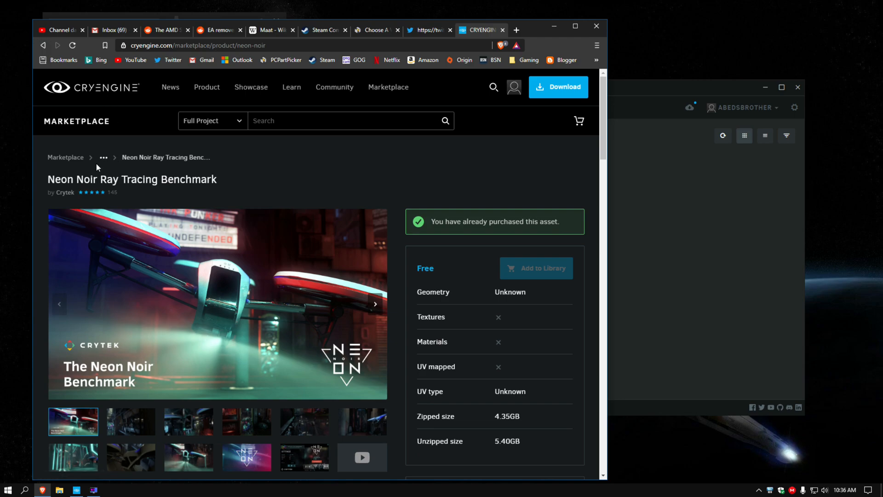
{"action": "mouse_move", "coordinate": [41, 145]}
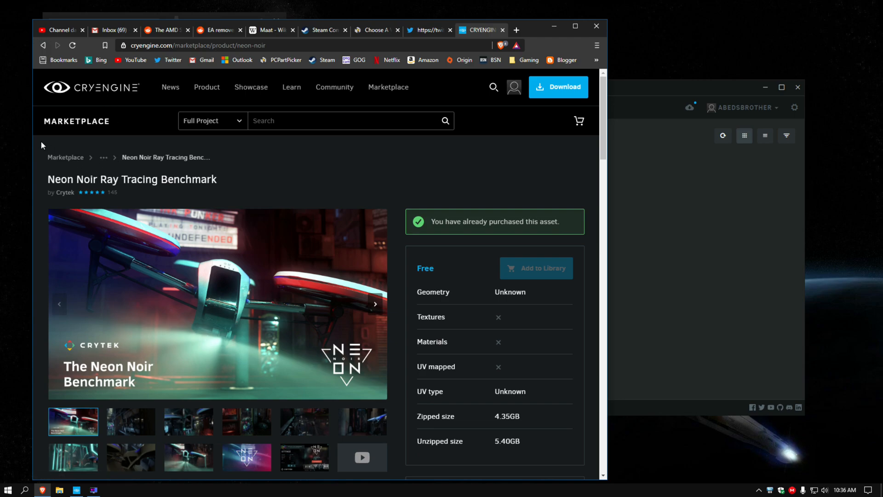
{"action": "mouse_move", "coordinate": [399, 141]}
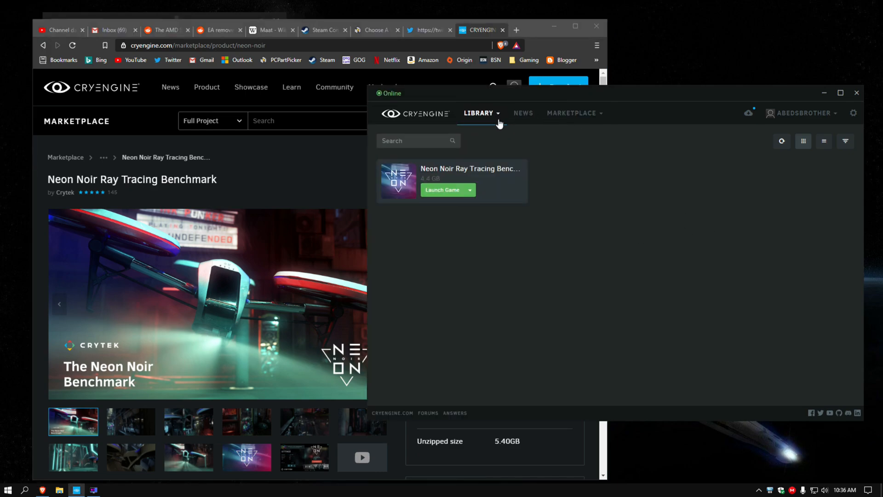
Show My Assets in the CRYENGINE Launcher library, listing Neon Noir.
{"action": "left_click", "coordinate": [479, 112]}
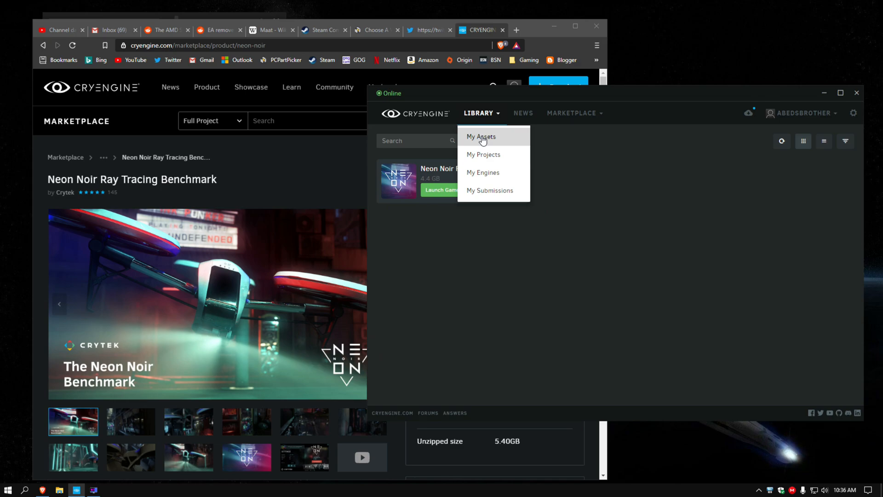
{"action": "left_click", "coordinate": [480, 137]}
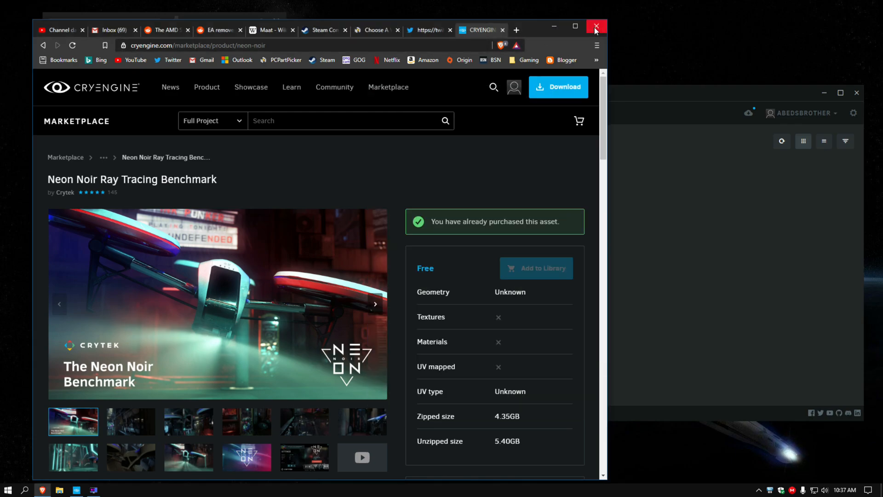
Close Brave and launch Neon Noir Ray Tracing Benchmark from its library tile.
{"action": "left_click", "coordinate": [595, 27]}
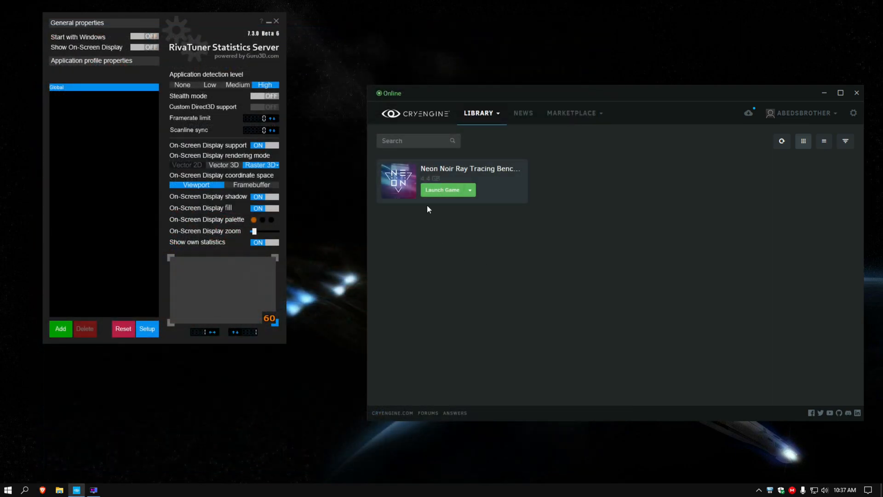
{"action": "mouse_move", "coordinate": [624, 253]}
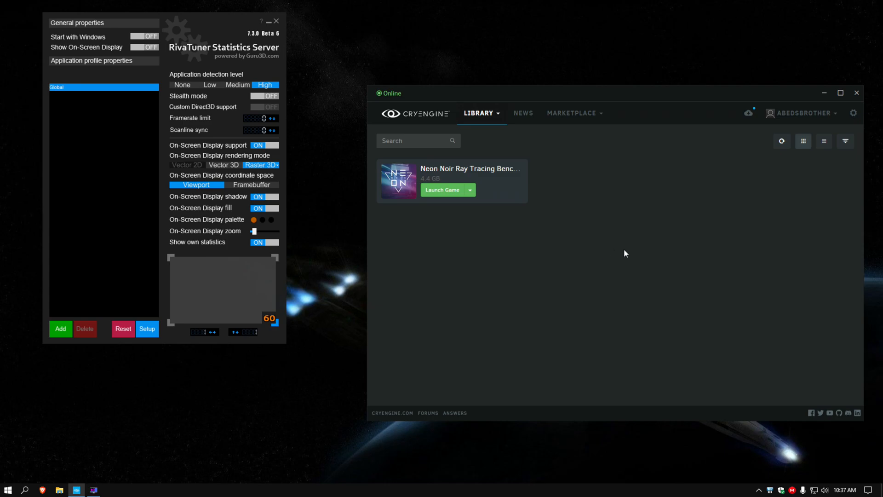
{"action": "mouse_move", "coordinate": [339, 402]}
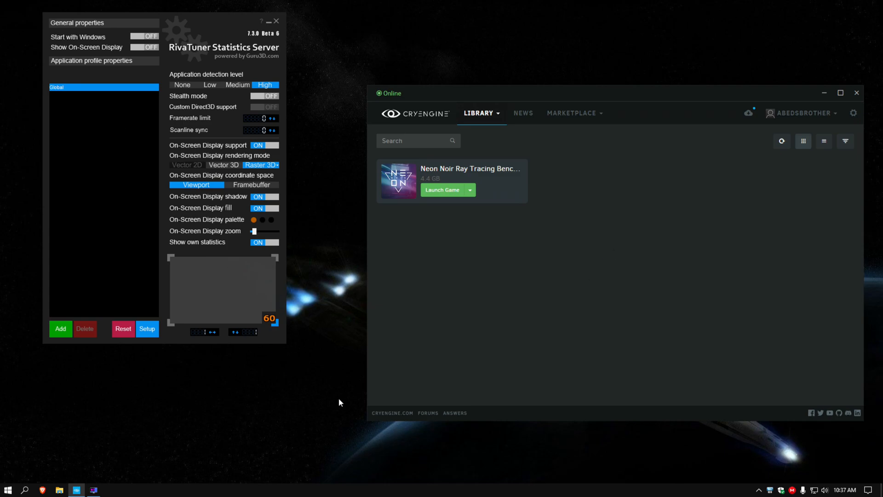
{"action": "mouse_move", "coordinate": [442, 232]}
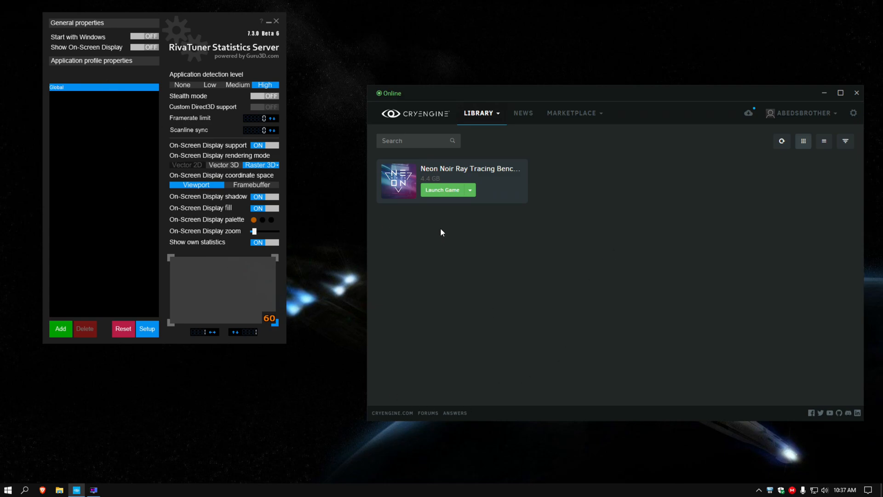
{"action": "mouse_move", "coordinate": [442, 193]}
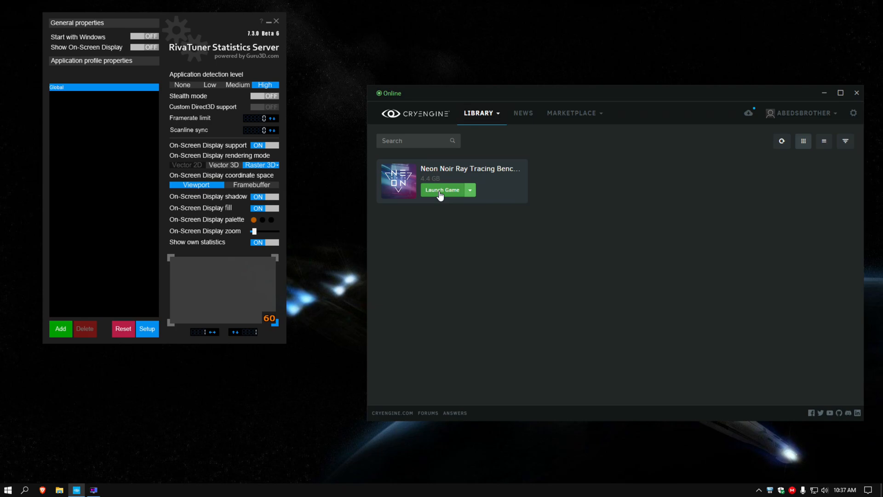
{"action": "left_click", "coordinate": [442, 190]}
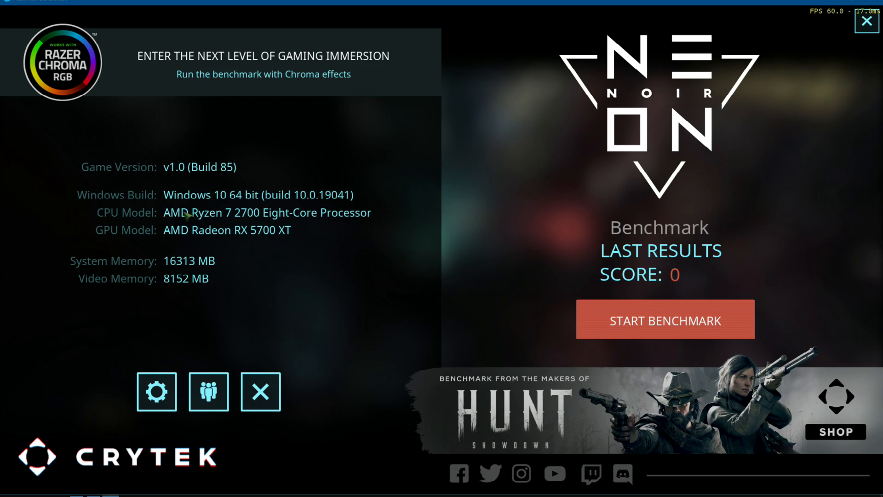
{"action": "mouse_move", "coordinate": [554, 138]}
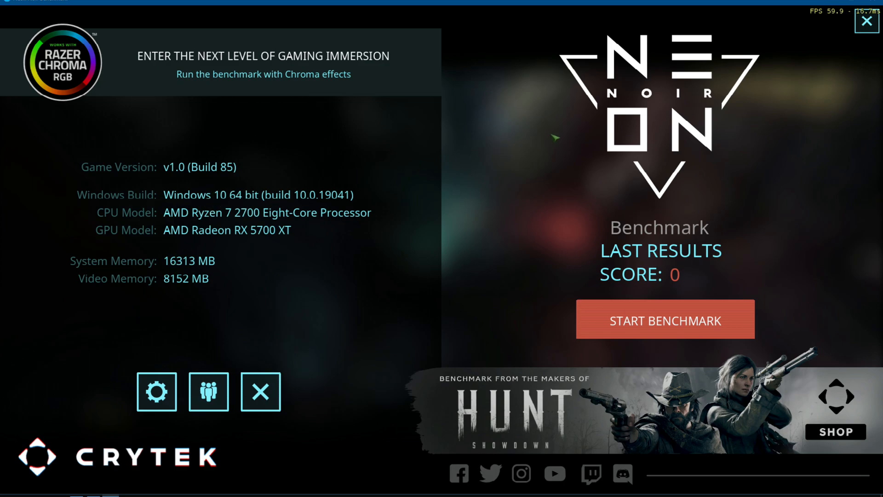
{"action": "mouse_move", "coordinate": [133, 395]}
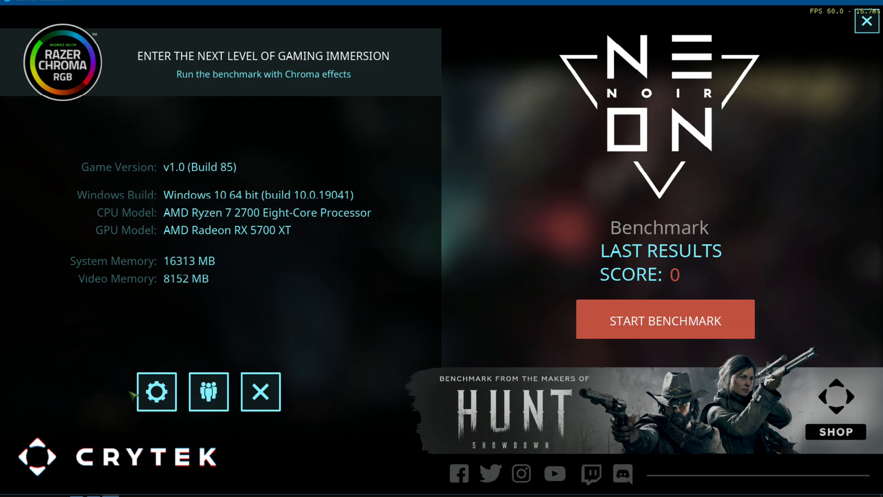
{"action": "mouse_move", "coordinate": [555, 300]}
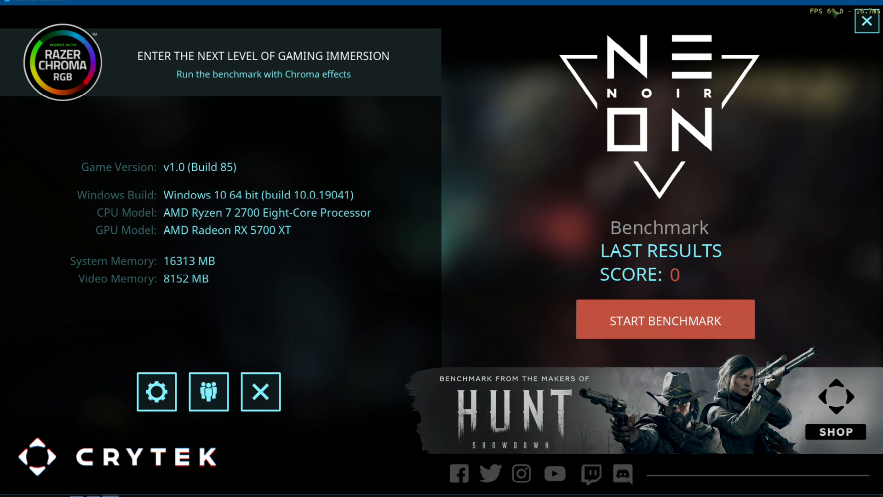
{"action": "mouse_move", "coordinate": [32, 403]}
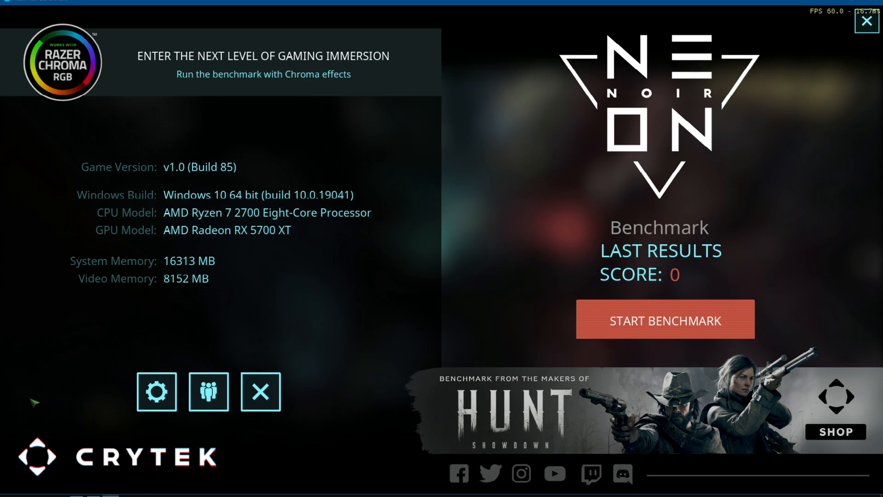
{"action": "mouse_move", "coordinate": [52, 436]}
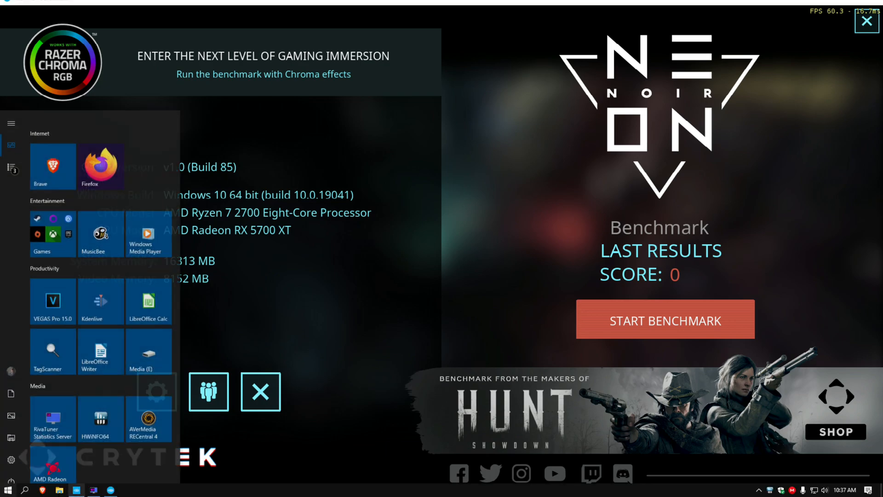
Start HWiNFO64 for the CPU/GPU overlay and open the benchmark settings.
{"action": "left_click", "coordinate": [156, 392]}
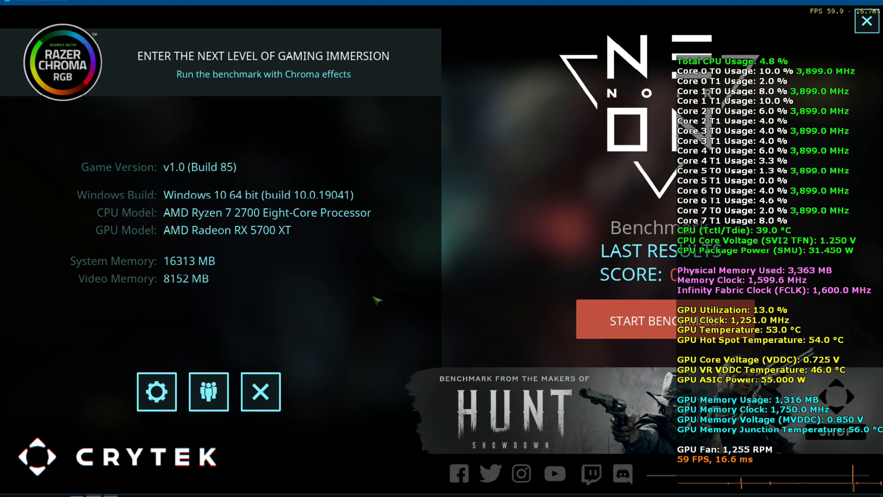
{"action": "left_click", "coordinate": [156, 392]}
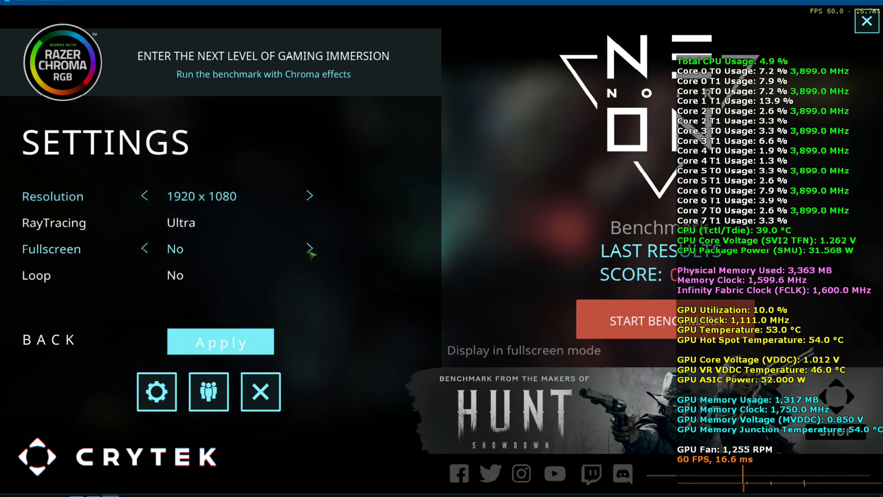
Turn Fullscreen to Yes at 1920 x 1080 Ultra and confirm applying it.
{"action": "left_click", "coordinate": [309, 248]}
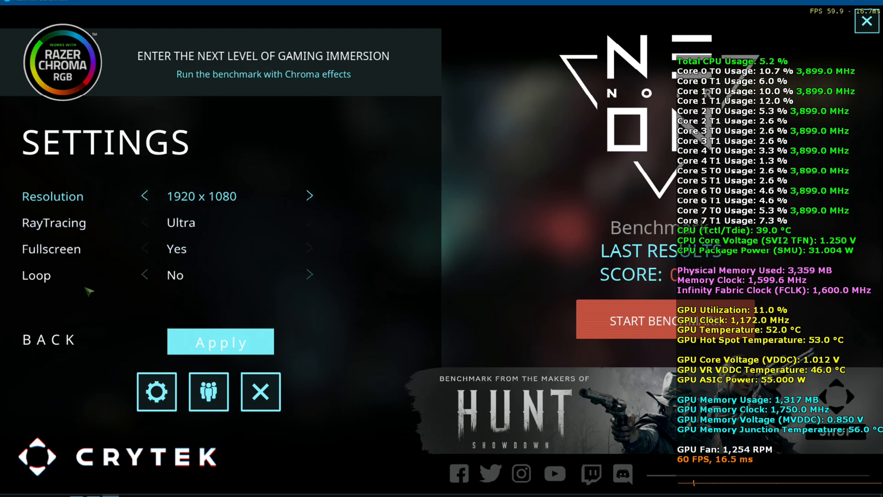
{"action": "left_click", "coordinate": [221, 341]}
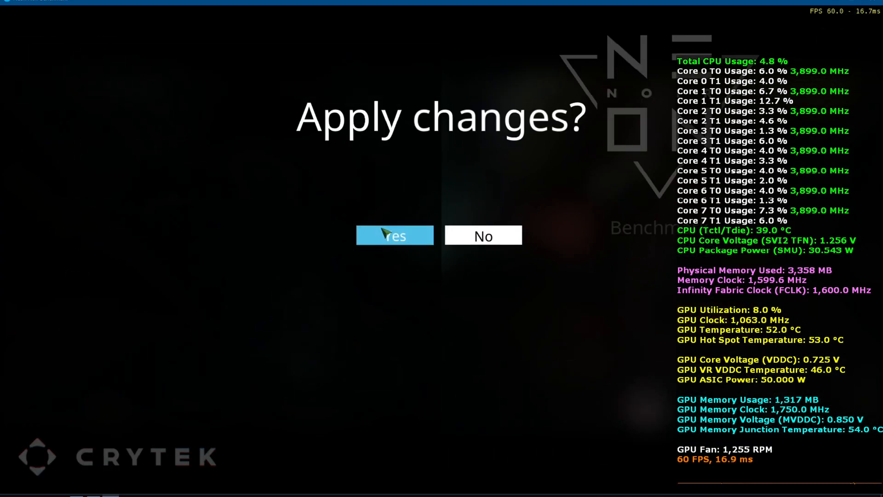
{"action": "left_click", "coordinate": [394, 235]}
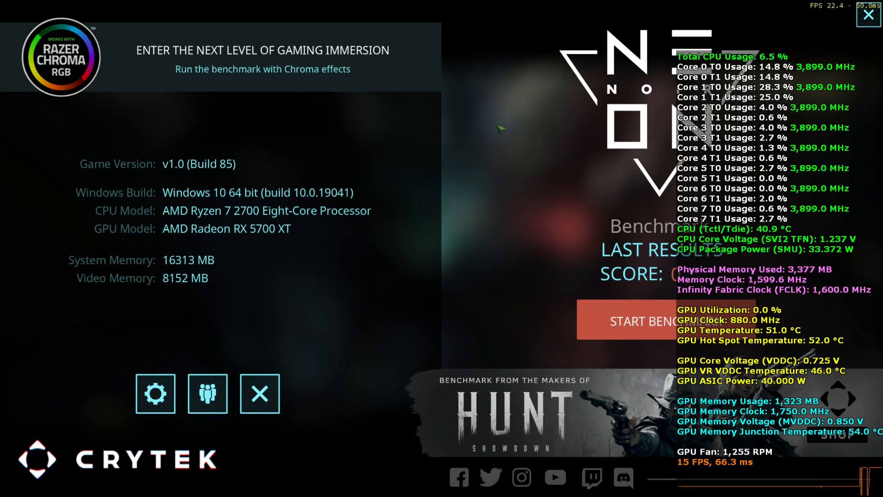
{"action": "mouse_move", "coordinate": [261, 246]}
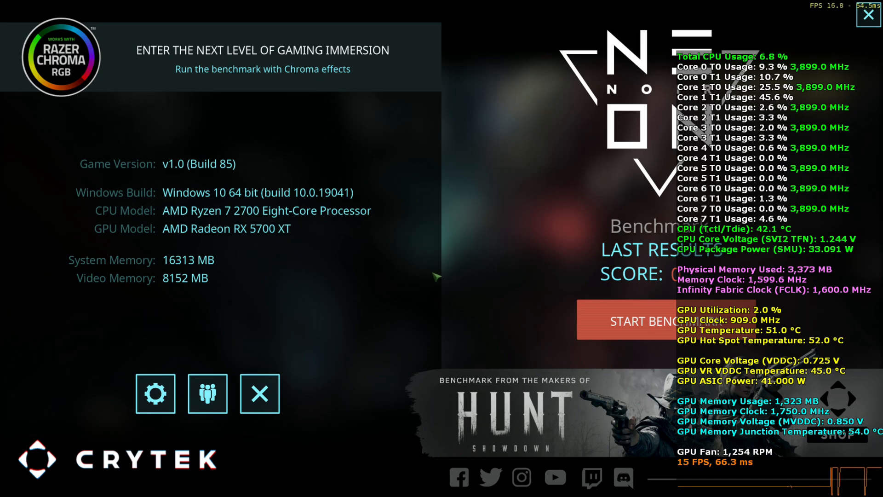
{"action": "mouse_move", "coordinate": [486, 279]}
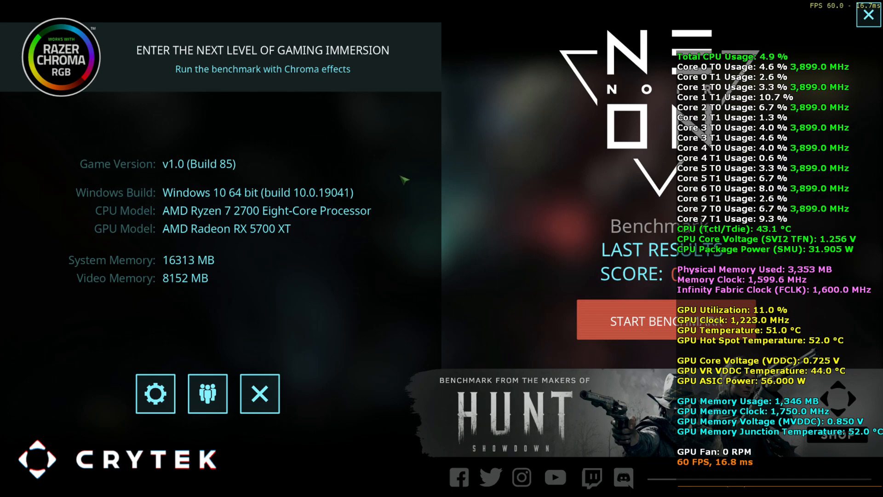
{"action": "mouse_move", "coordinate": [462, 173]}
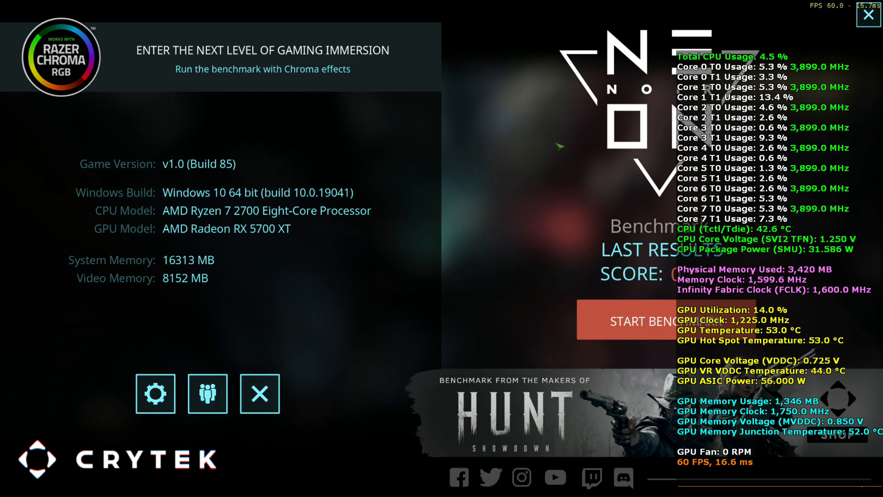
{"action": "mouse_move", "coordinate": [647, 320]}
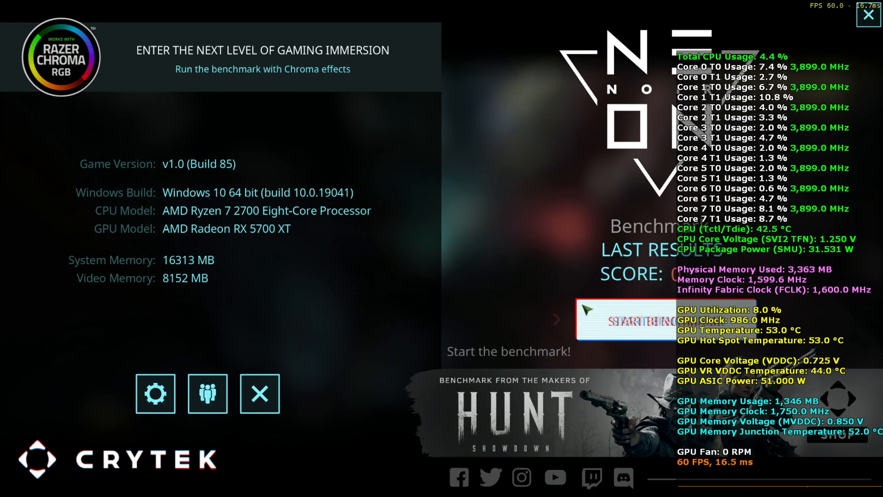
Run the benchmark at 1920 x 1080 with Ultra ray tracing.
{"action": "left_click", "coordinate": [627, 320]}
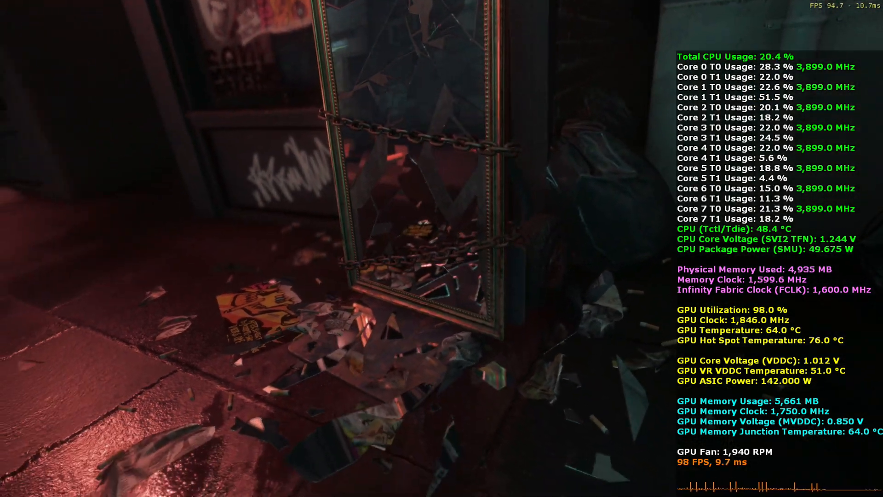
{"action": "mouse_move", "coordinate": [441, 248]}
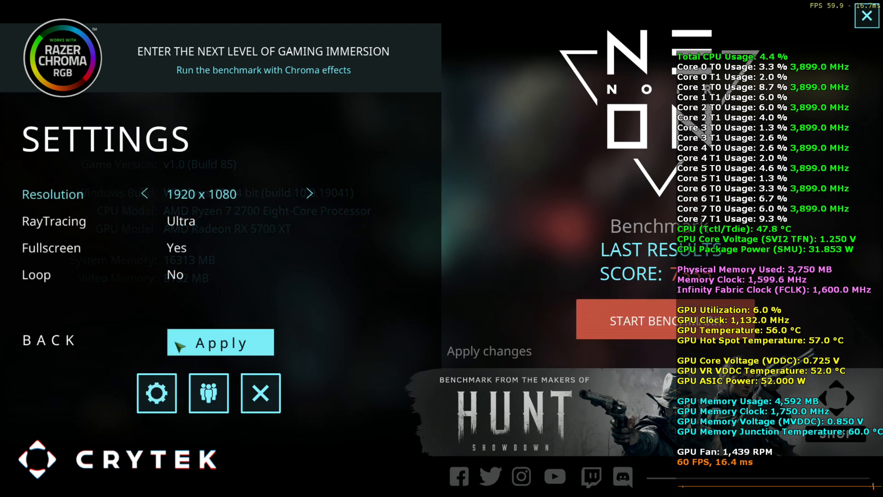
Set Fullscreen to No in Settings and apply it.
{"action": "left_click", "coordinate": [144, 248]}
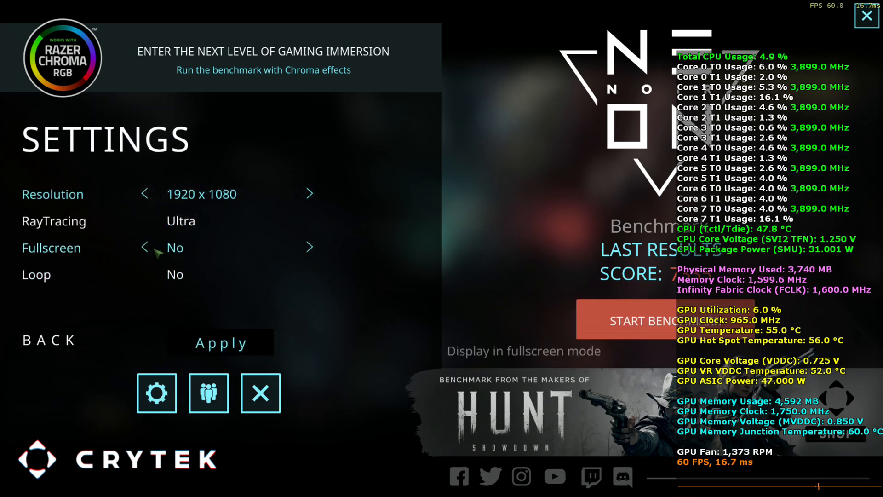
{"action": "left_click", "coordinate": [221, 342]}
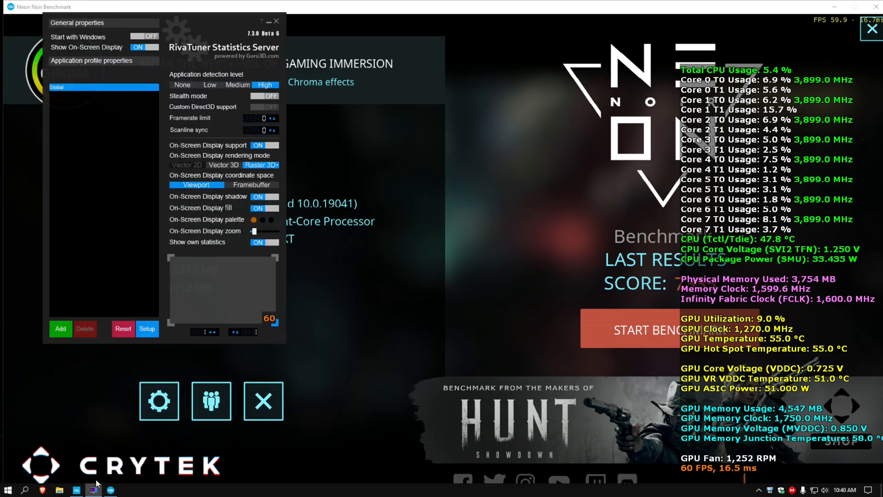
Toggle RivaTuner's on-screen display, then close RivaTuner to return to the menu.
{"action": "left_click", "coordinate": [146, 47]}
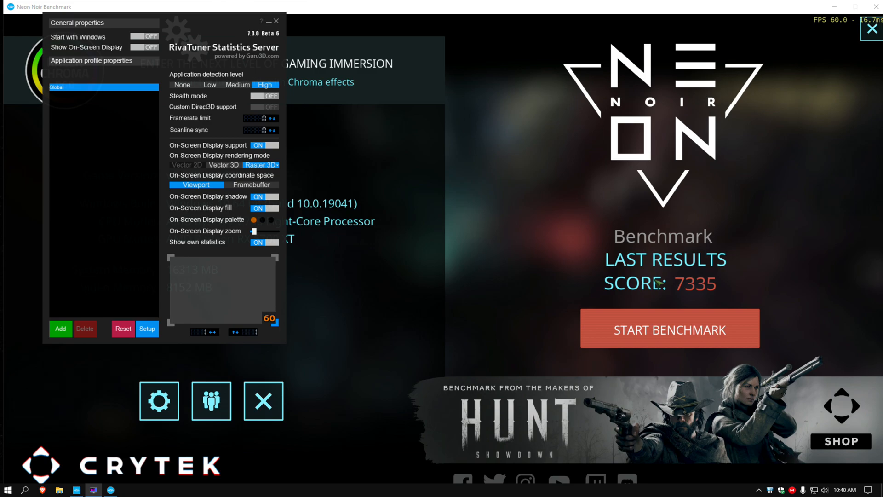
{"action": "mouse_move", "coordinate": [647, 283]}
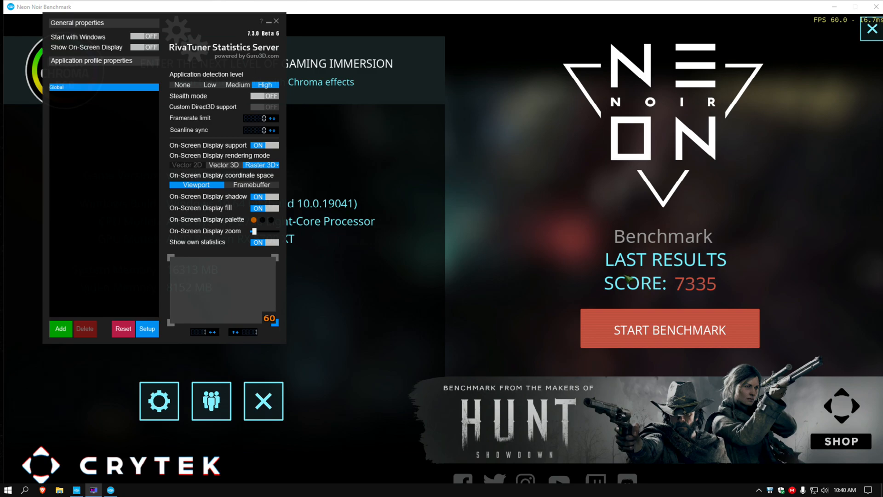
{"action": "mouse_move", "coordinate": [607, 286]}
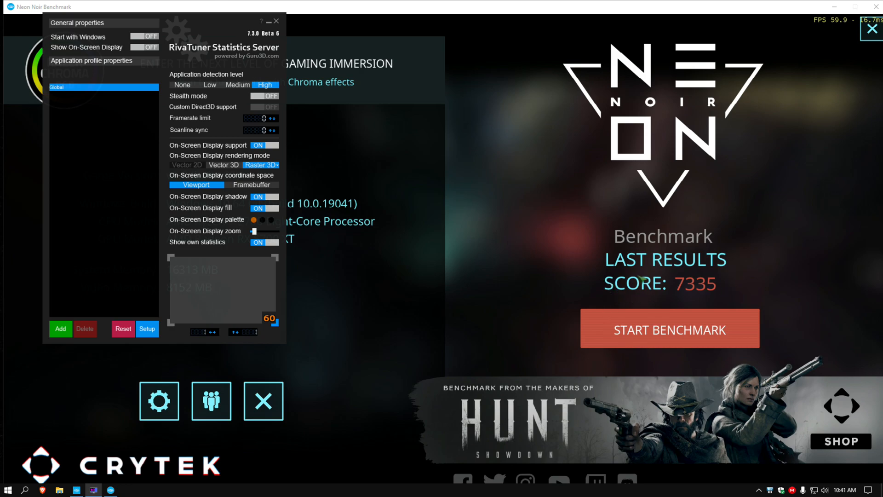
{"action": "mouse_move", "coordinate": [390, 124]}
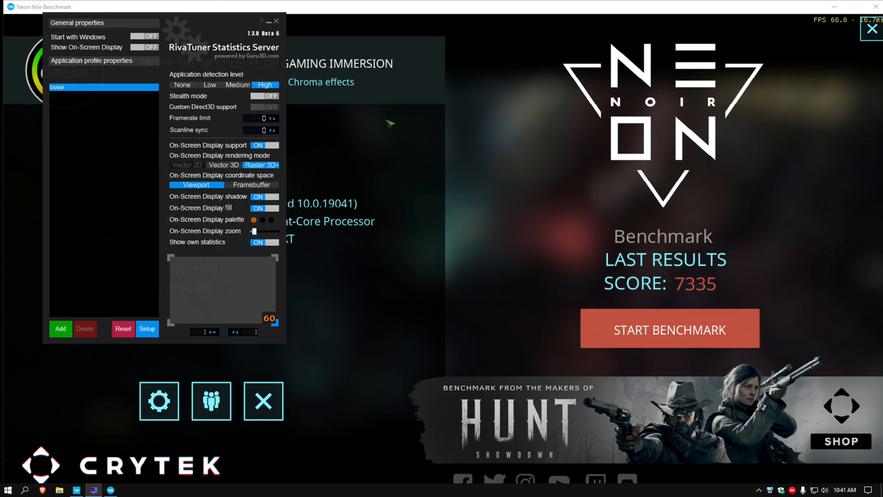
{"action": "mouse_move", "coordinate": [194, 42]}
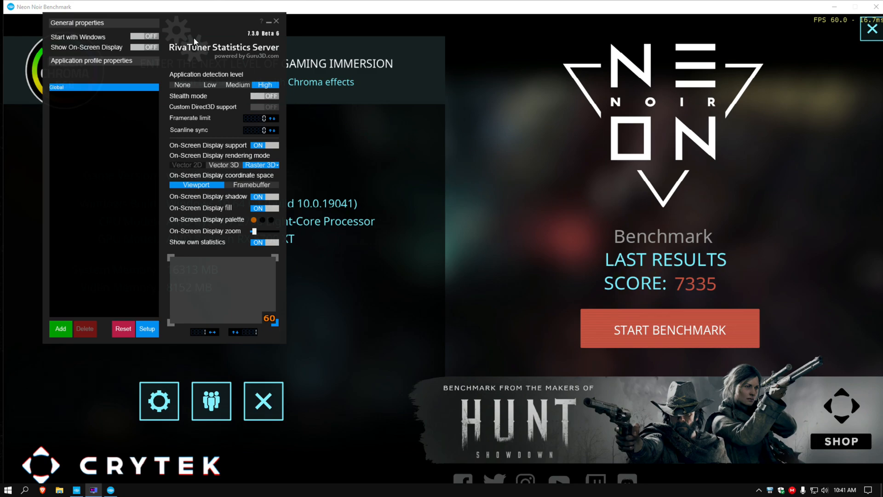
{"action": "left_click", "coordinate": [144, 47]}
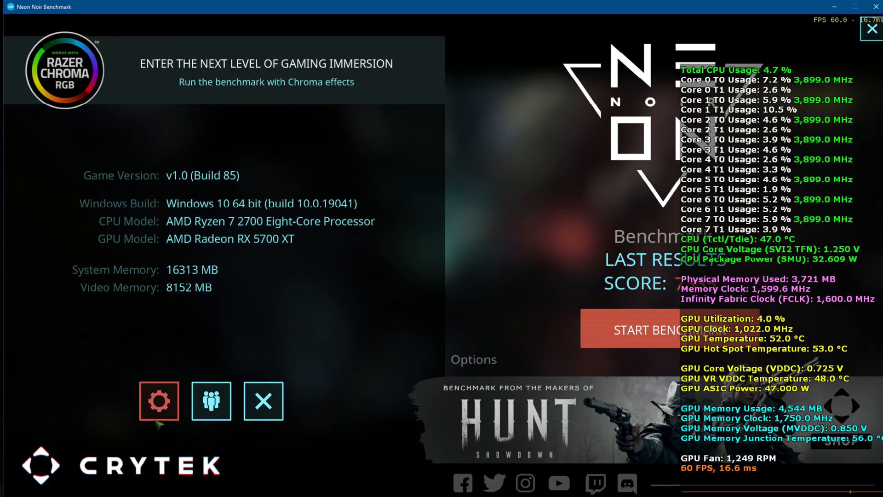
Switch Fullscreen back to Yes at 1920 x 1080 Ultra and confirm applying.
{"action": "left_click", "coordinate": [159, 401]}
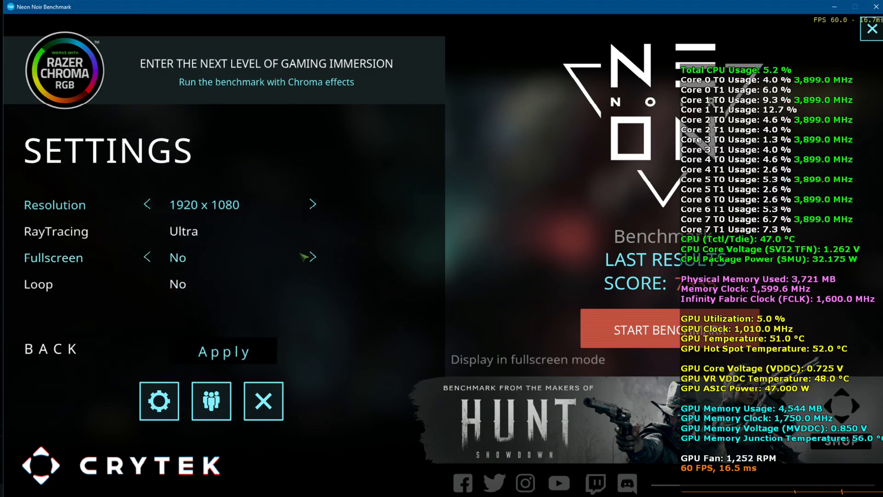
{"action": "left_click", "coordinate": [308, 257]}
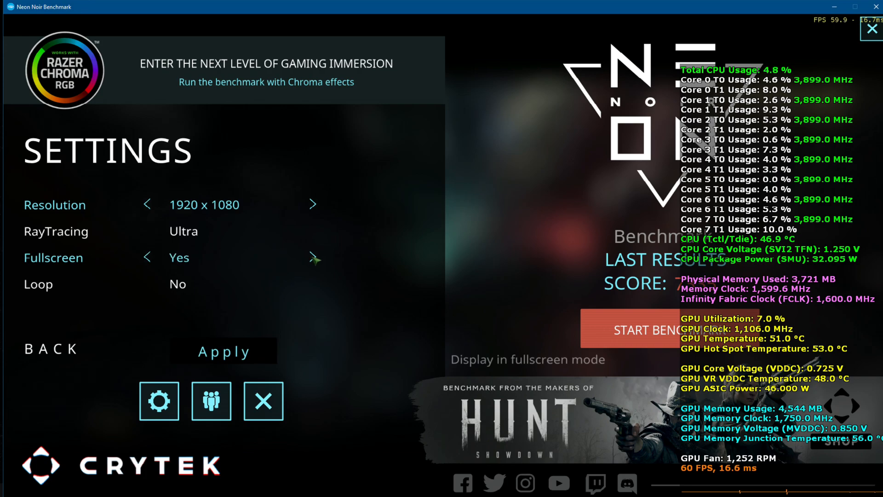
{"action": "left_click", "coordinate": [223, 351]}
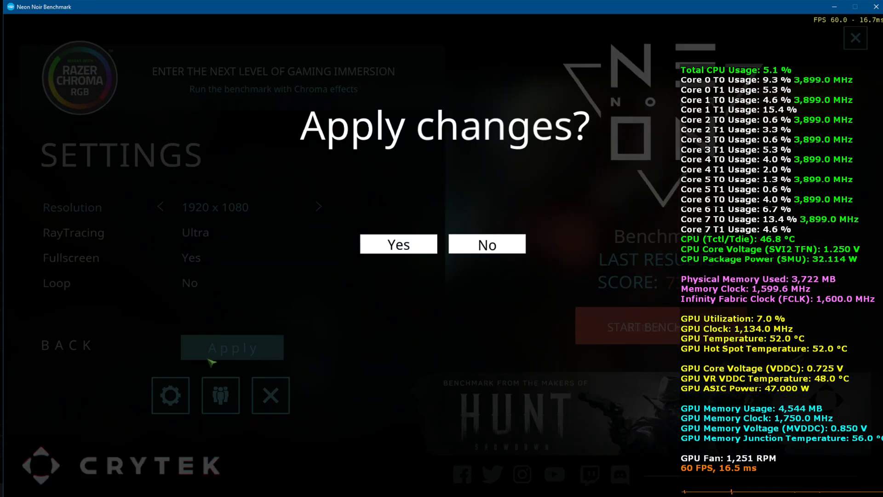
{"action": "left_click", "coordinate": [398, 244]}
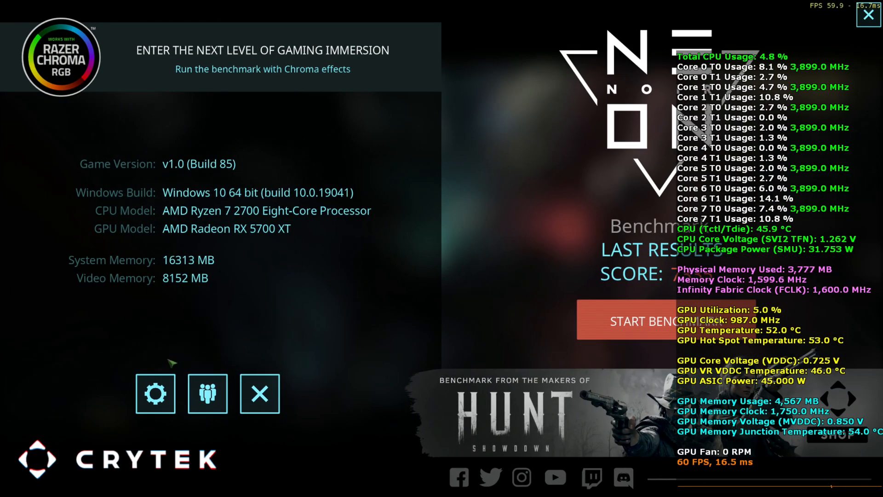
Change resolution to 2560 x 1440, apply it, and reopen Settings to verify.
{"action": "left_click", "coordinate": [155, 393]}
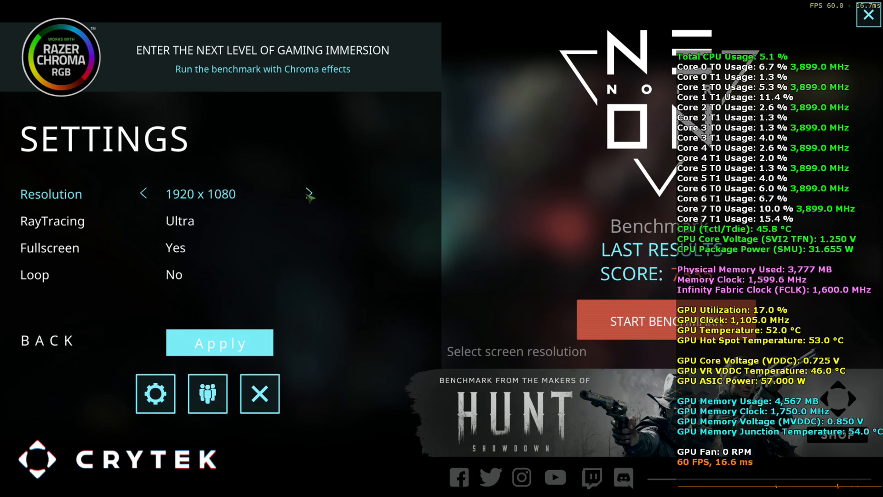
{"action": "left_click", "coordinate": [309, 194]}
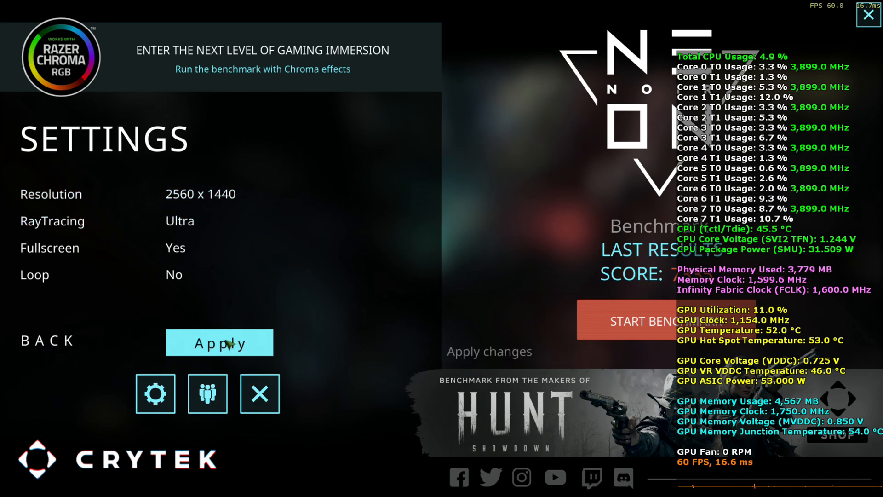
{"action": "left_click", "coordinate": [219, 342]}
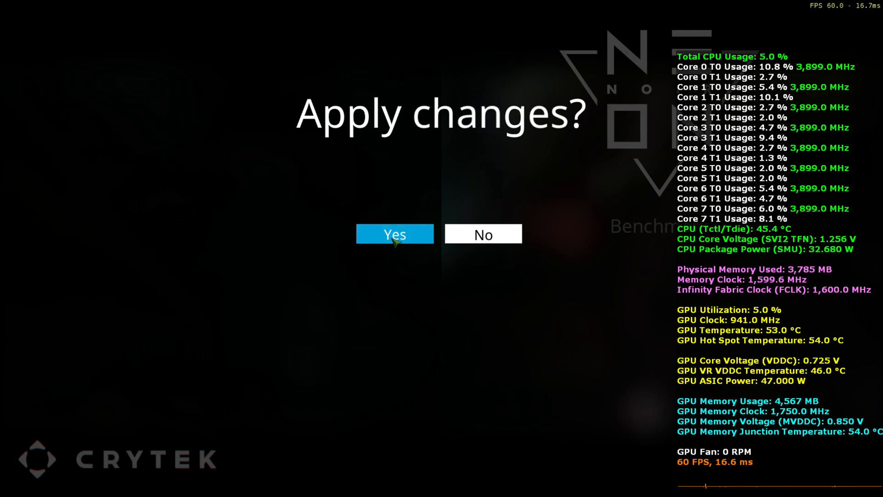
{"action": "left_click", "coordinate": [394, 233]}
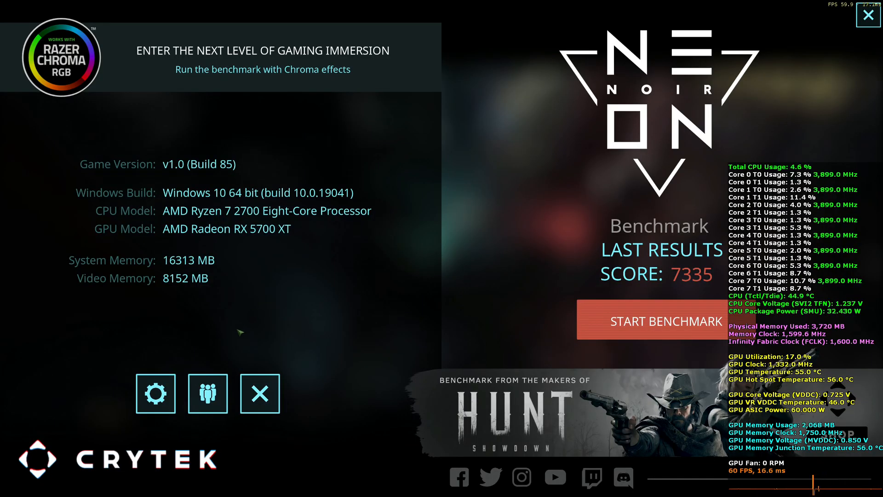
{"action": "left_click", "coordinate": [156, 394]}
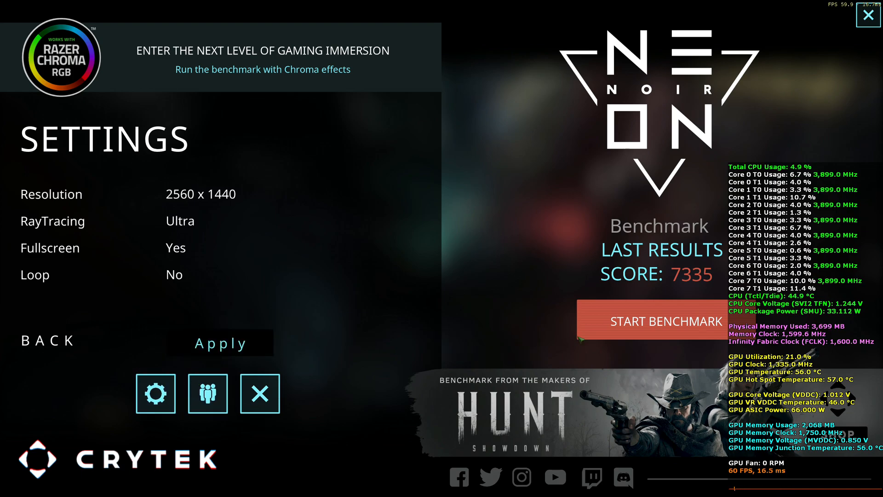
{"action": "mouse_move", "coordinate": [651, 321]}
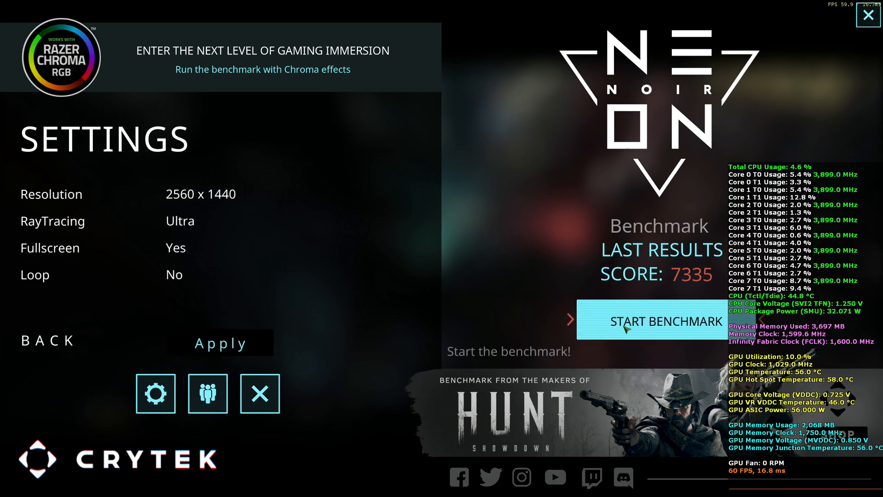
{"action": "left_click", "coordinate": [650, 321]}
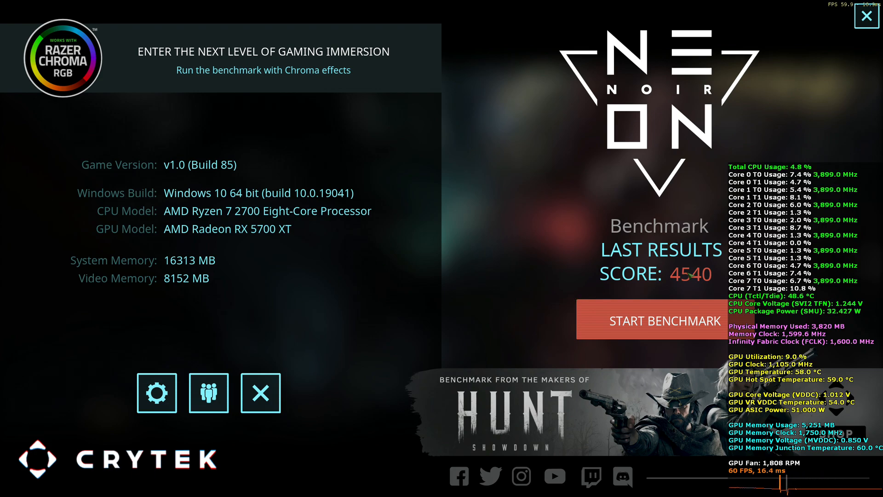
{"action": "mouse_move", "coordinate": [273, 256]}
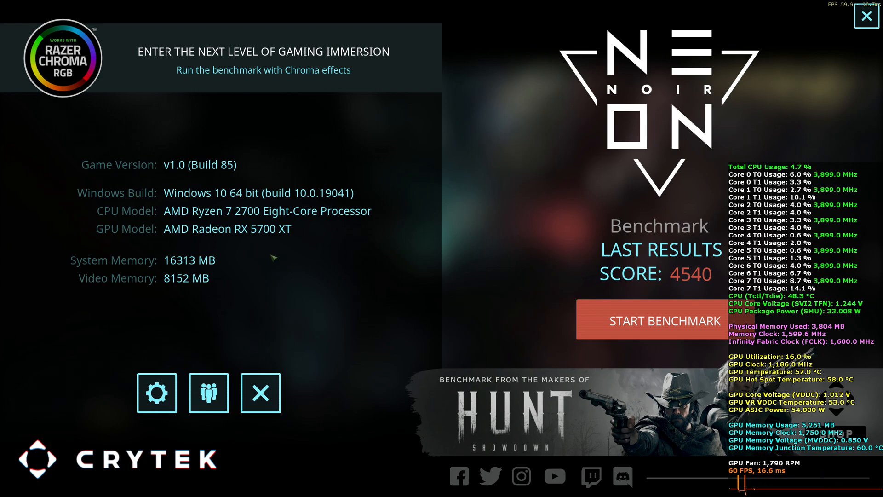
{"action": "left_click", "coordinate": [156, 392]}
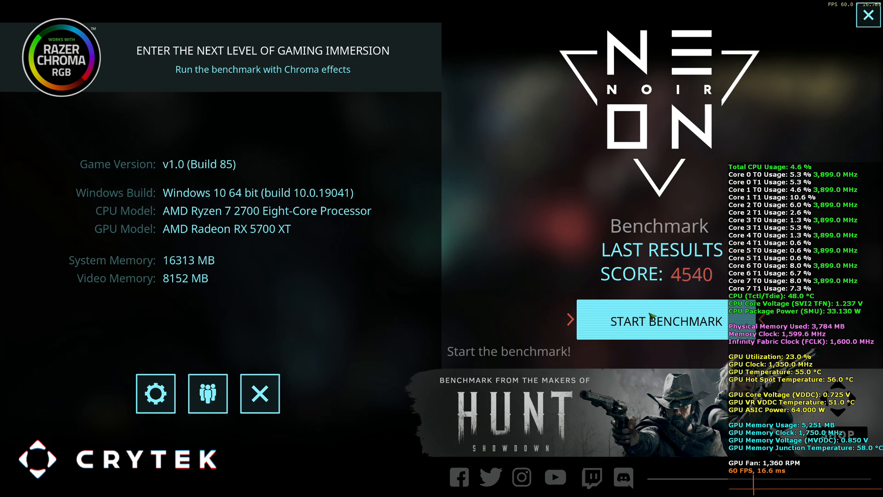
Run the benchmark again, scoring 5921, then exit the benchmark to the launcher.
{"action": "left_click", "coordinate": [666, 321]}
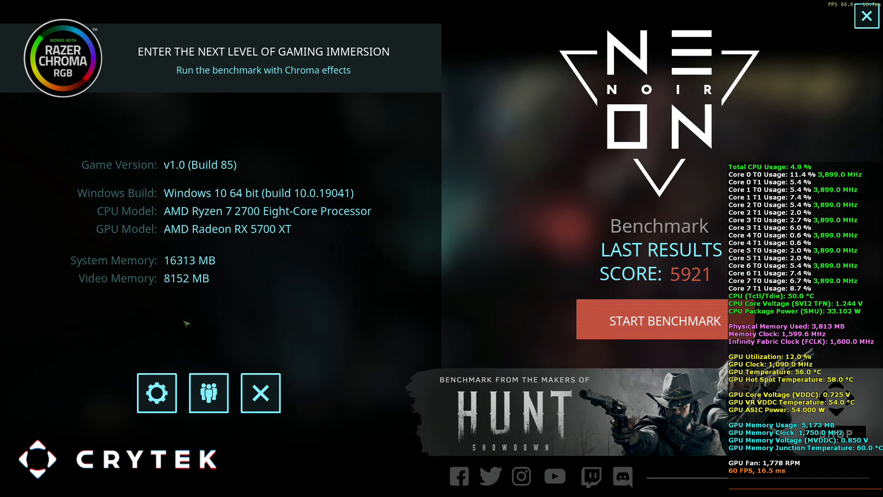
{"action": "mouse_move", "coordinate": [355, 308]}
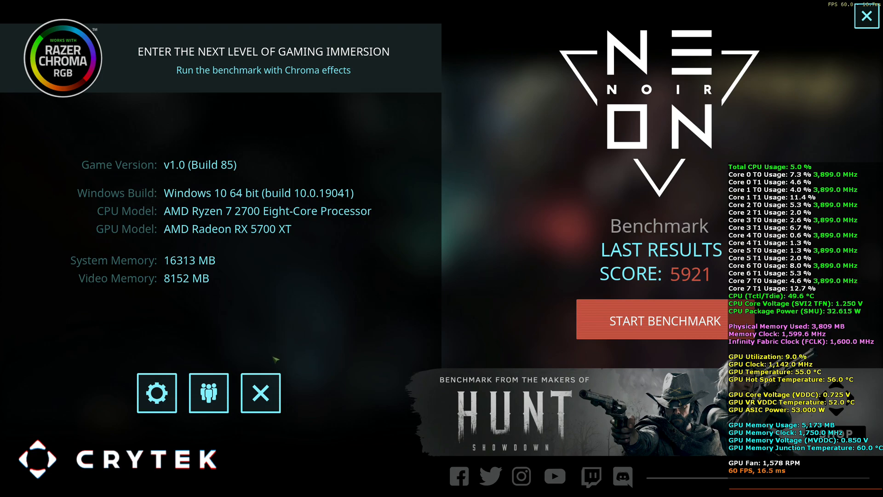
{"action": "mouse_move", "coordinate": [260, 392]}
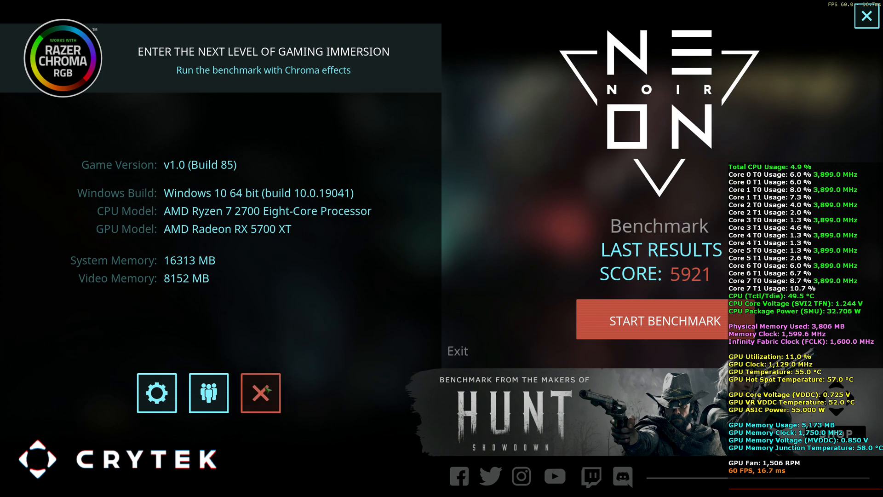
{"action": "left_click", "coordinate": [457, 350]}
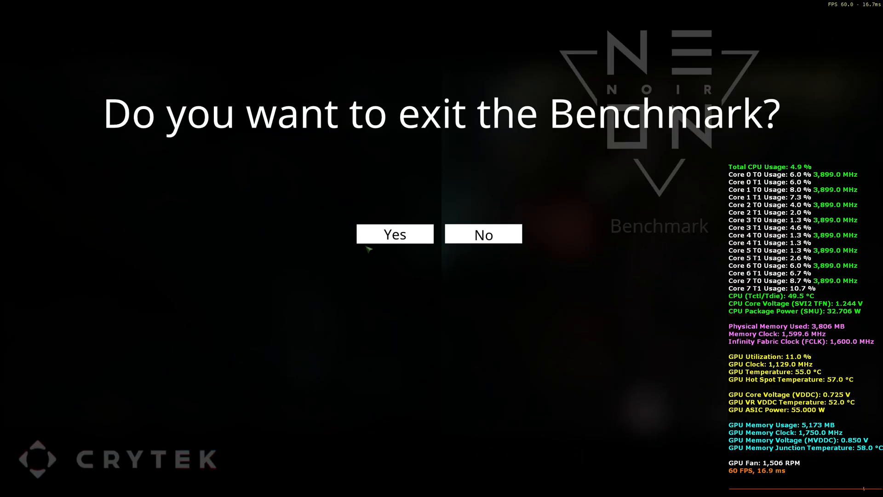
{"action": "mouse_move", "coordinate": [395, 234]}
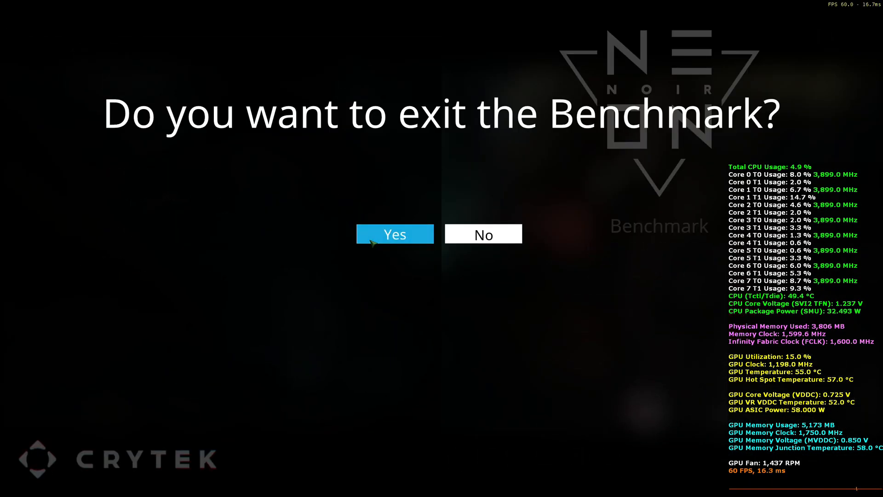
{"action": "left_click", "coordinate": [394, 234]}
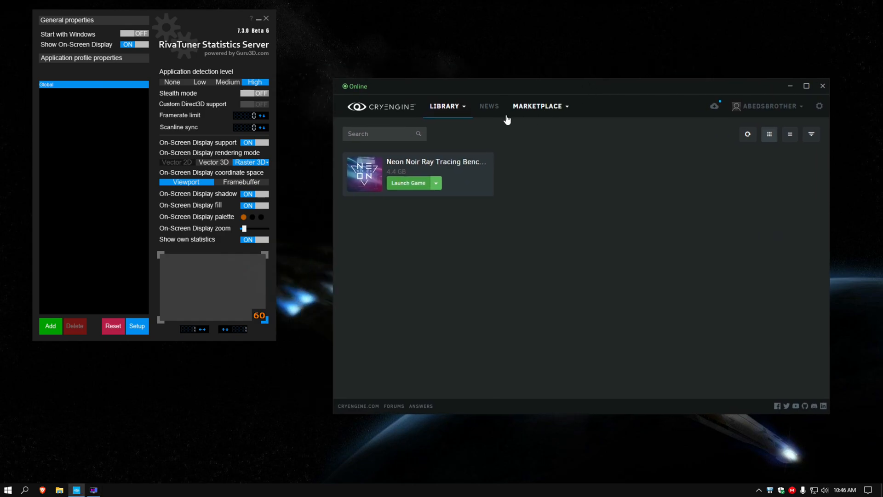
{"action": "mouse_move", "coordinate": [658, 90]}
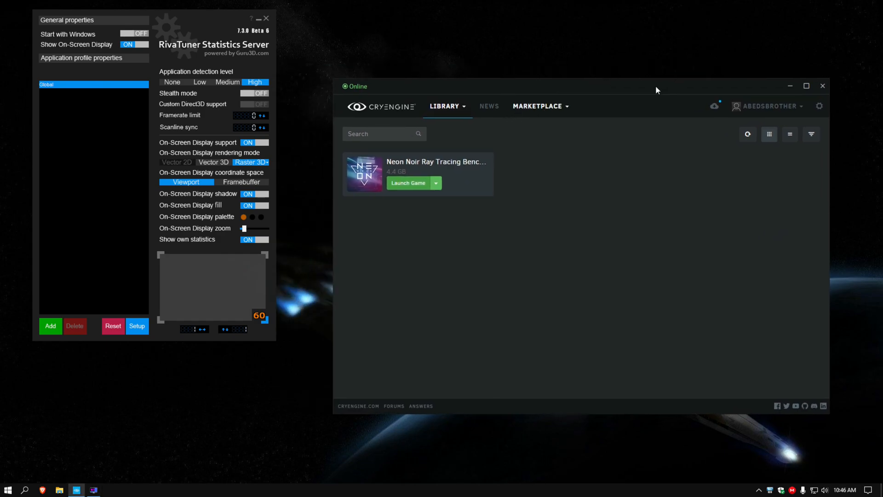
{"action": "mouse_move", "coordinate": [637, 78]}
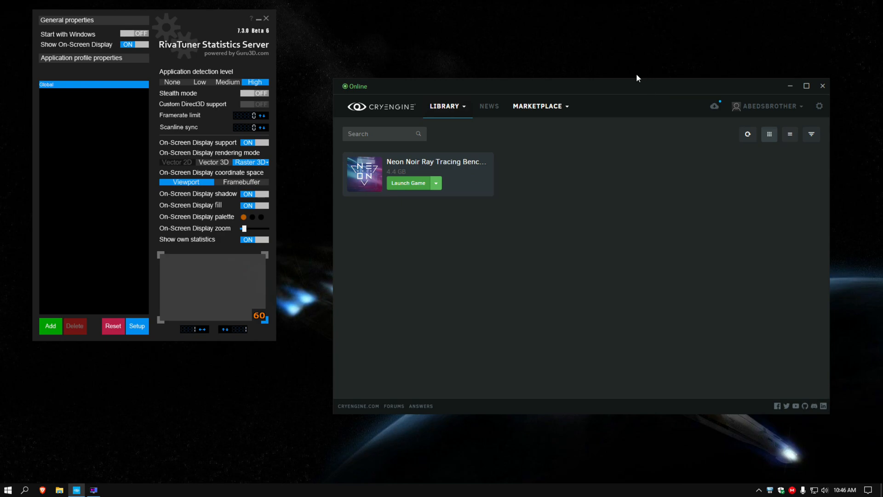
{"action": "mouse_move", "coordinate": [639, 65]}
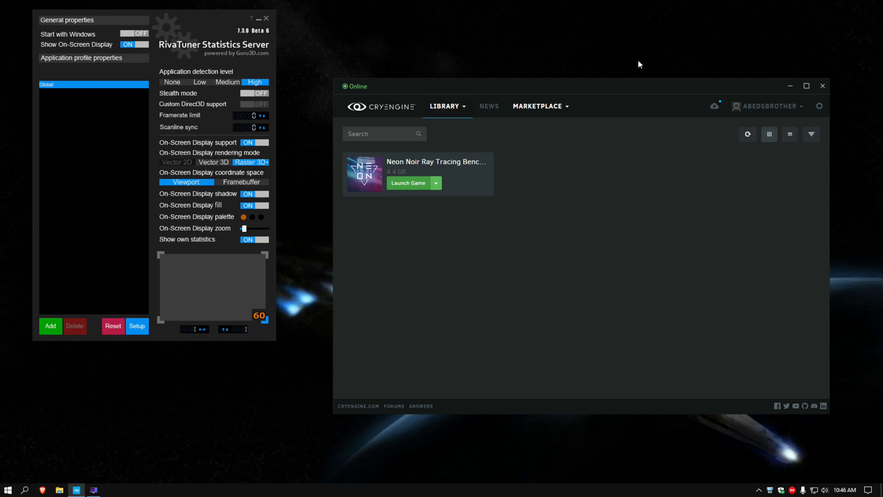
{"action": "mouse_move", "coordinate": [618, 90]}
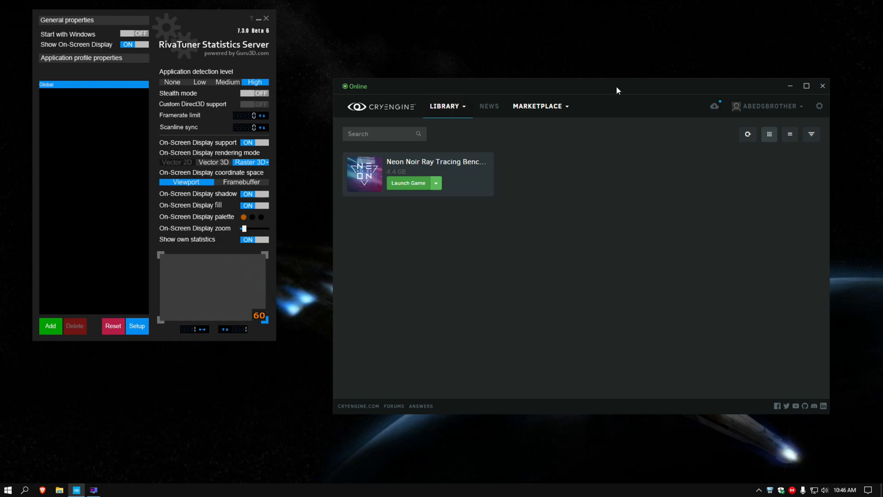
{"action": "mouse_move", "coordinate": [409, 46]}
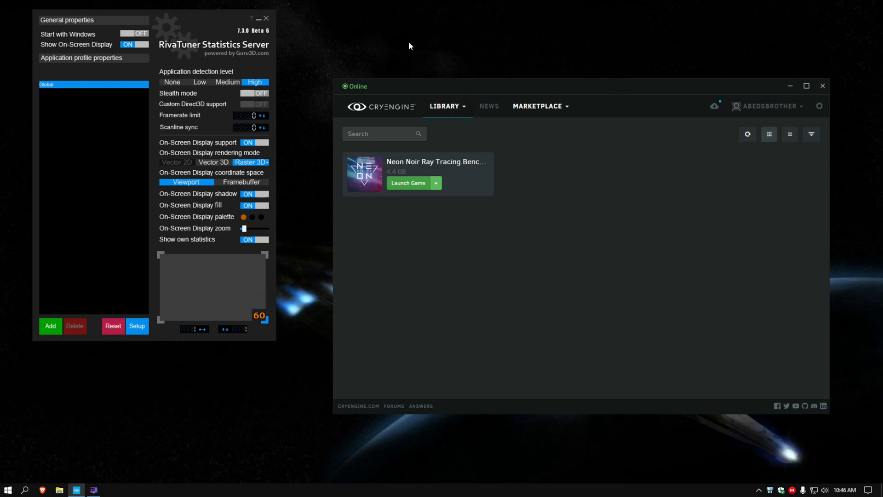
{"action": "mouse_move", "coordinate": [474, 45]}
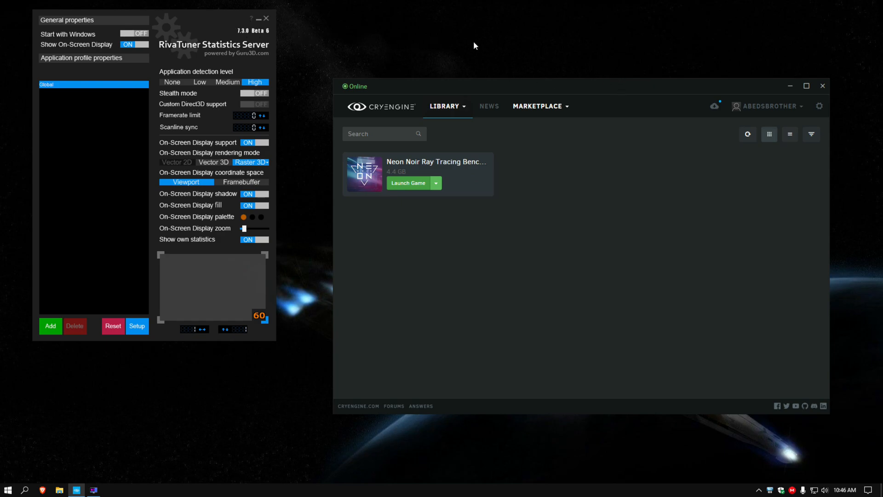